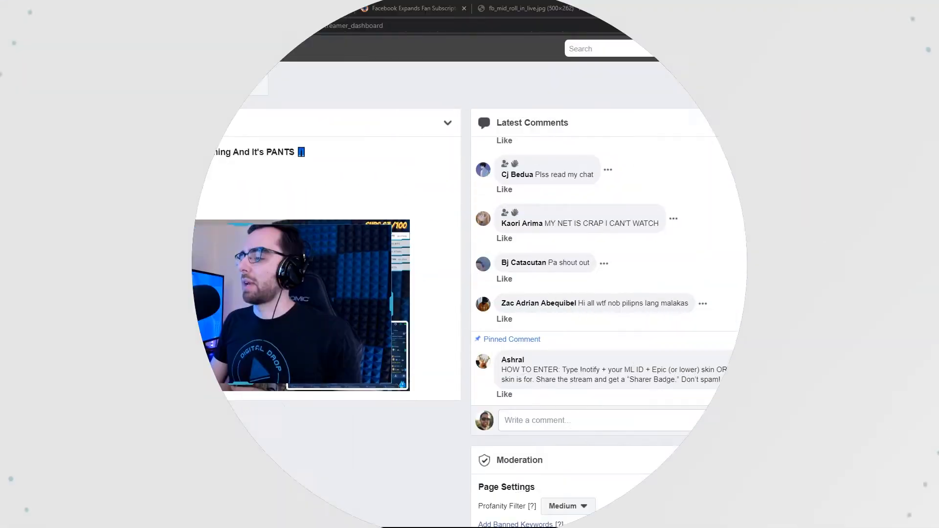
# Toggle the latest comments list, then bring up the page's Manage settings listing who likes or follows it.
pyautogui.click(846, 124)
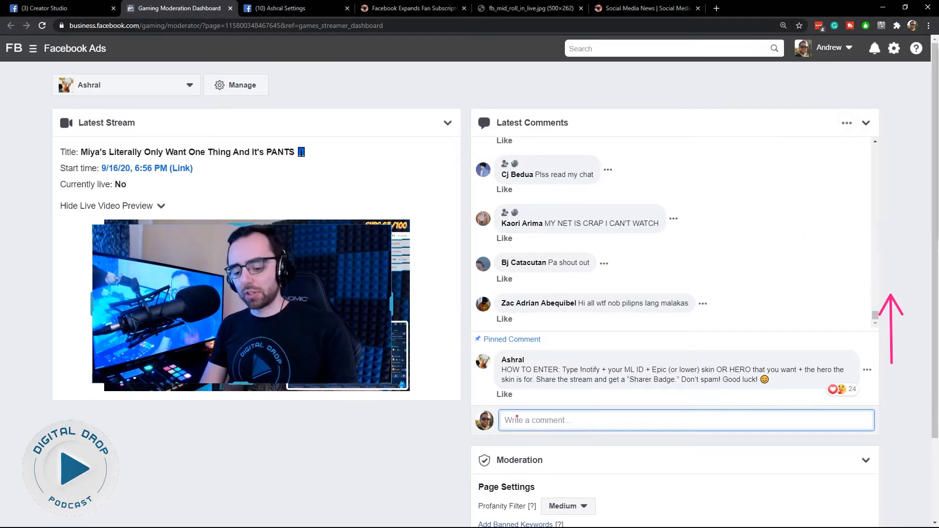
pyautogui.write('Inotify')
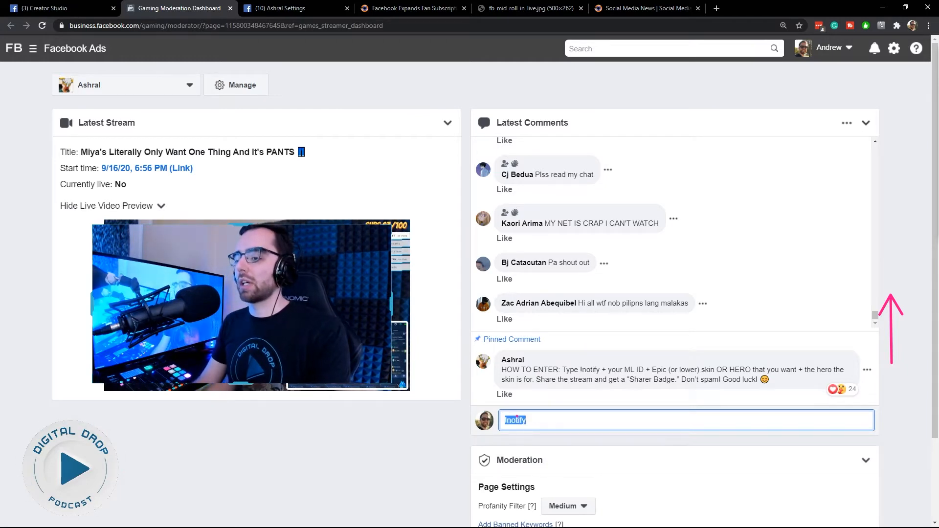
pyautogui.click(866, 123)
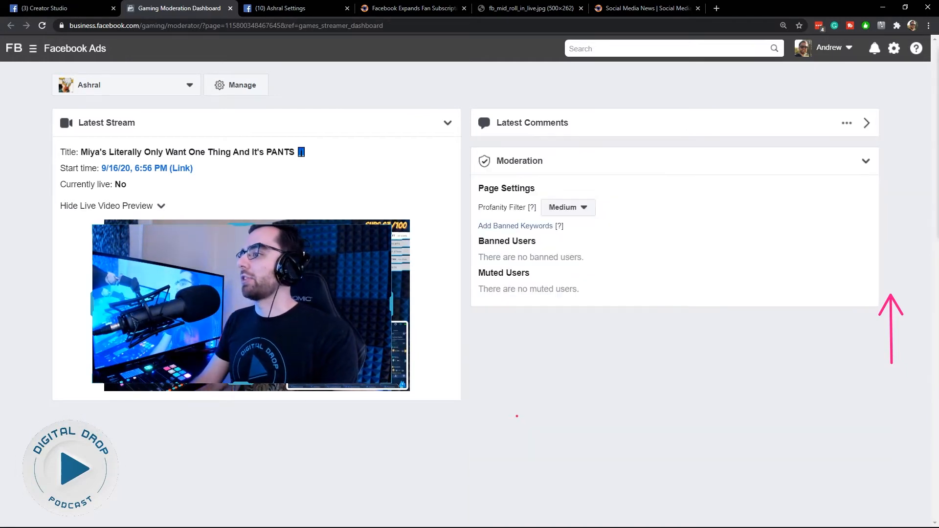
pyautogui.click(846, 123)
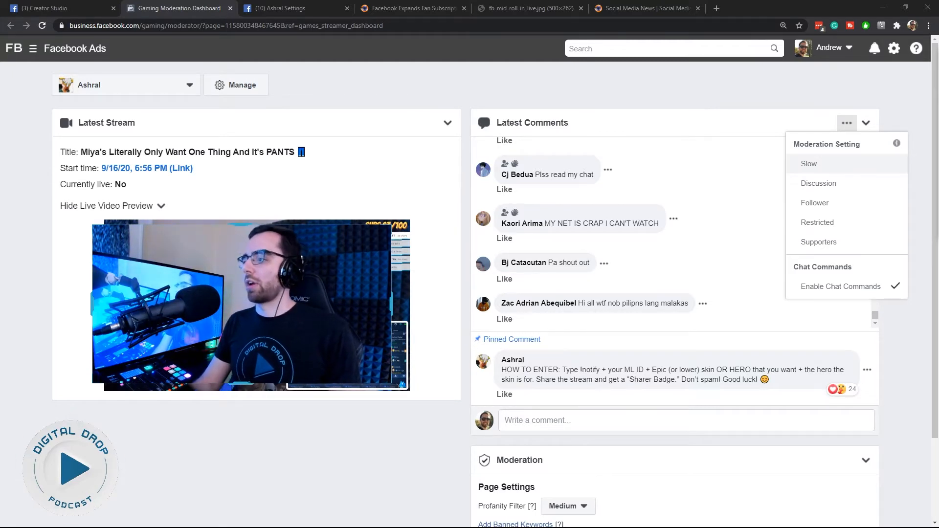
pyautogui.moveTo(846, 123)
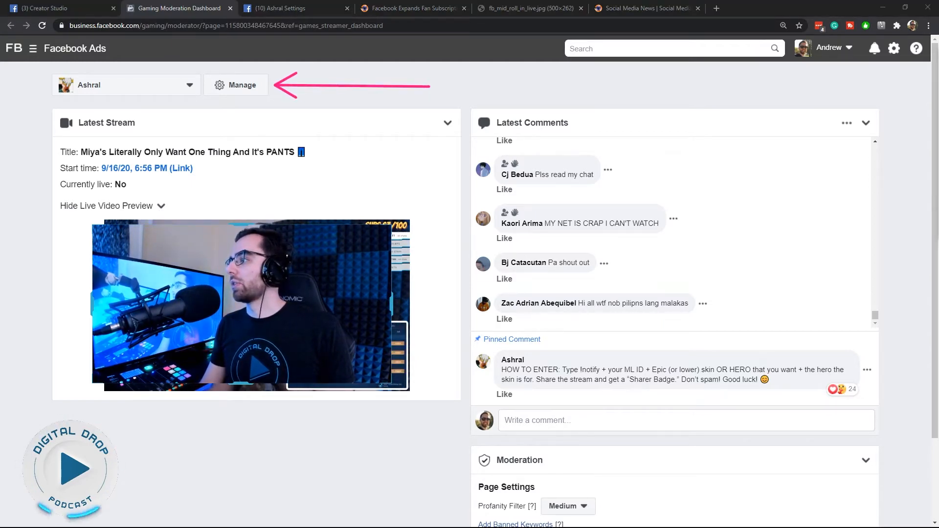
pyautogui.click(235, 84)
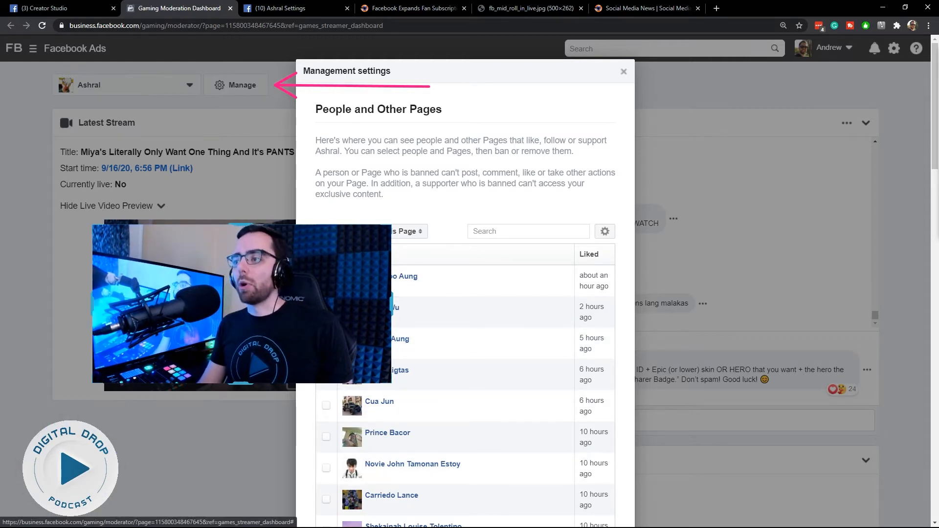
# Close the Management settings dialog and return to the dashboard's latest comments list.
pyautogui.click(623, 71)
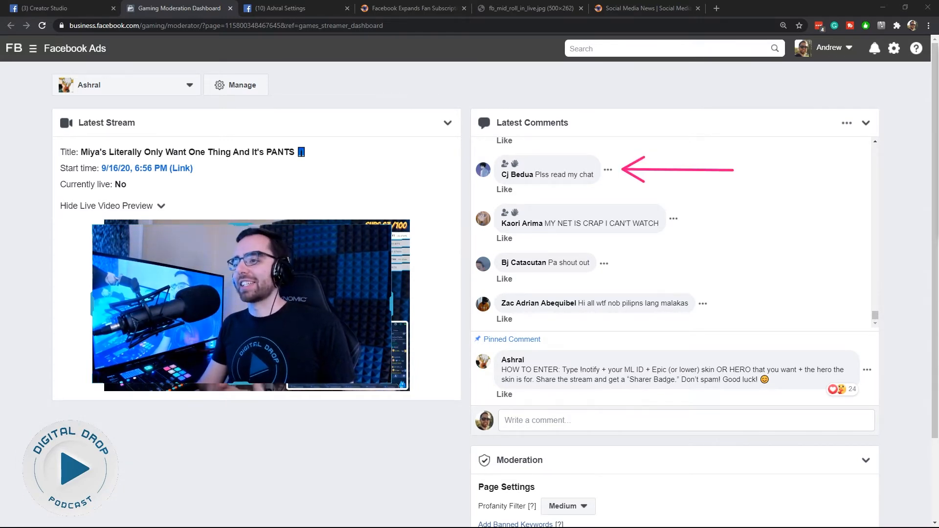
pyautogui.click(607, 169)
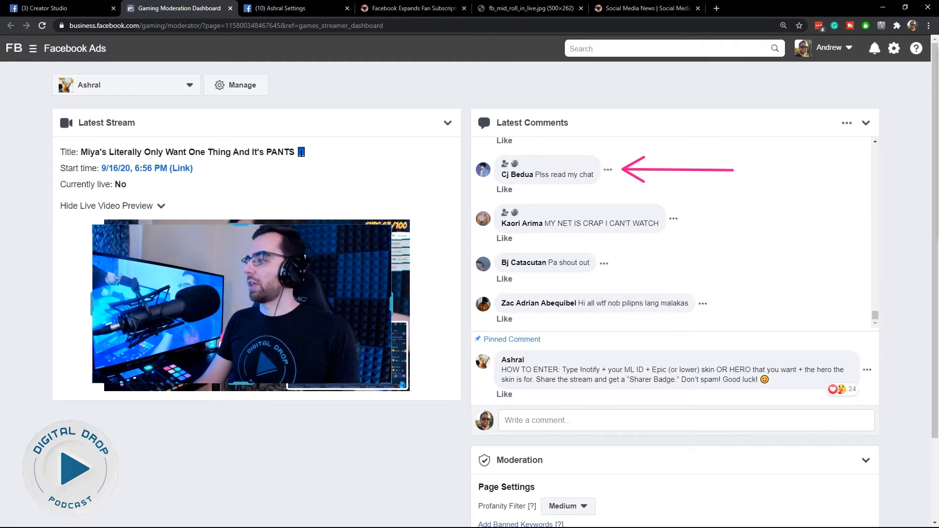
pyautogui.scroll(-3)
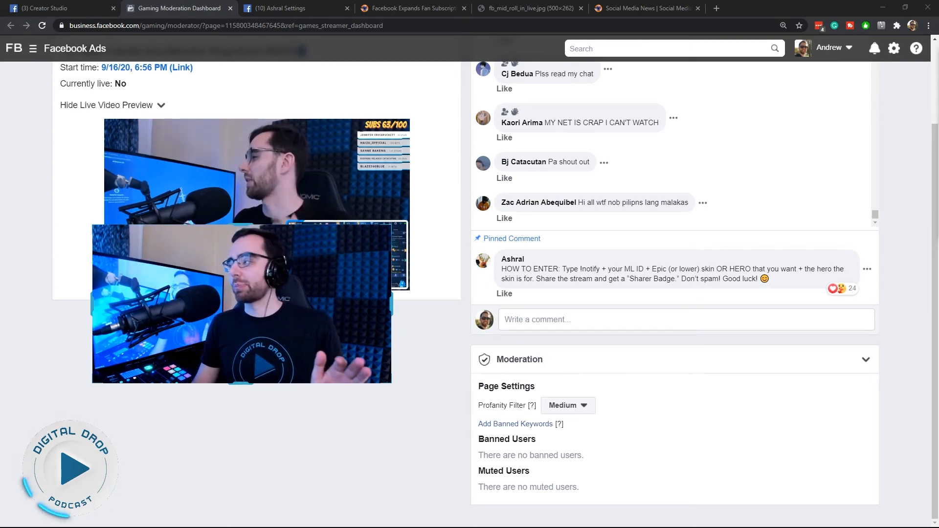
pyautogui.scroll(3)
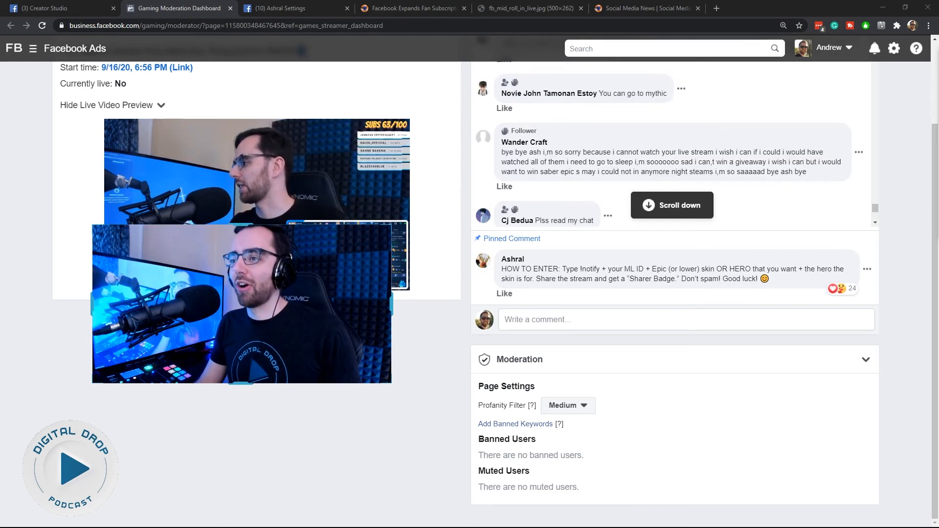
pyautogui.scroll(3)
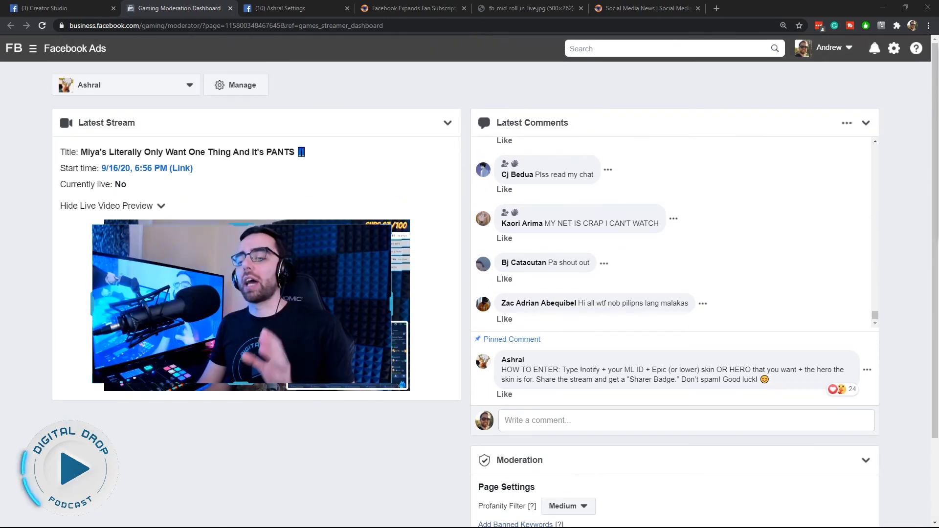
pyautogui.scroll(-3)
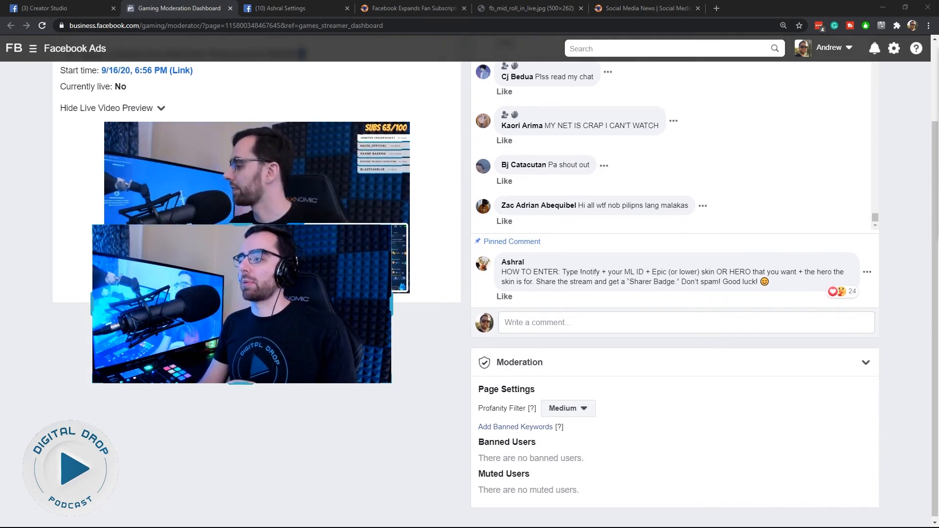
pyautogui.scroll(3)
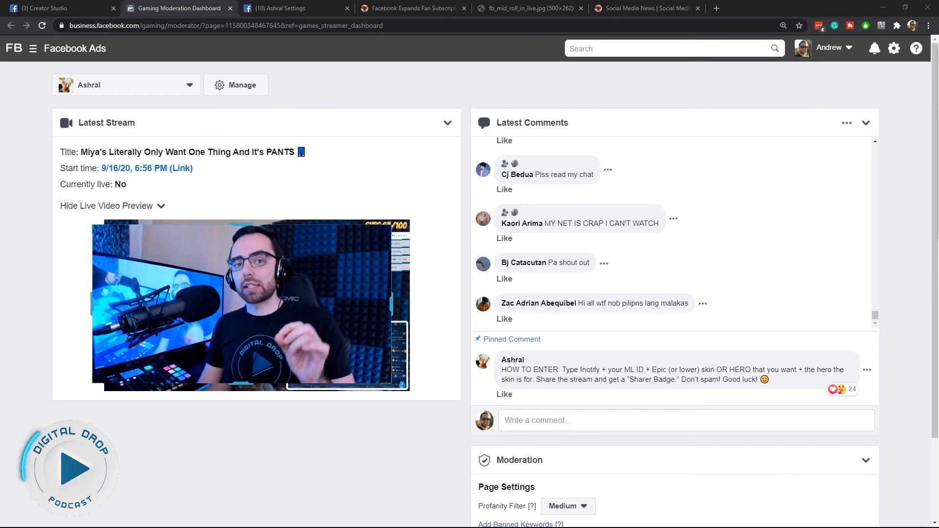